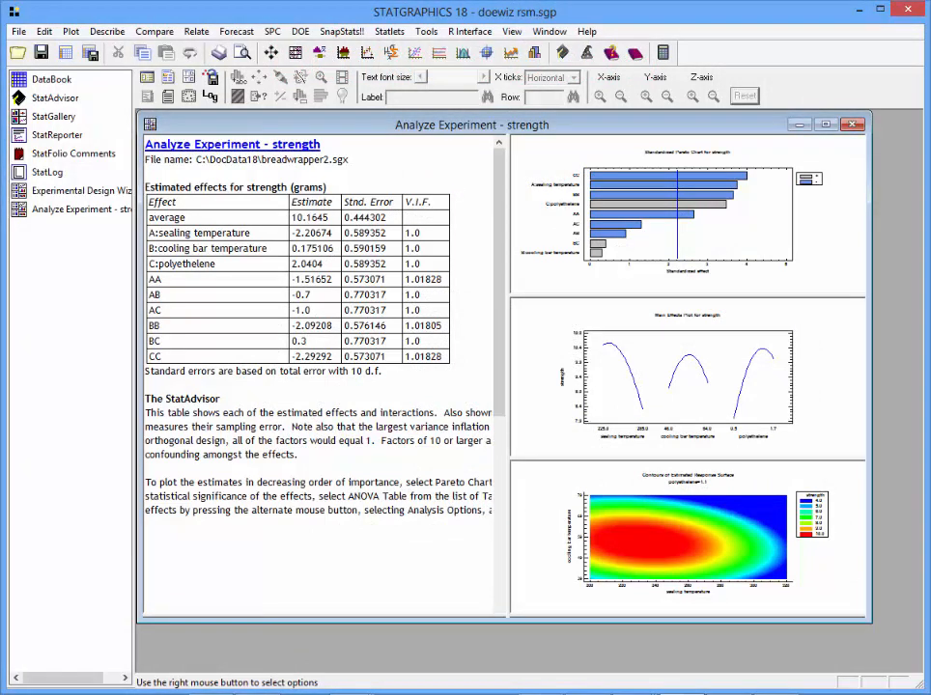
{"action": "mouse_move", "coordinate": [912, 322]}
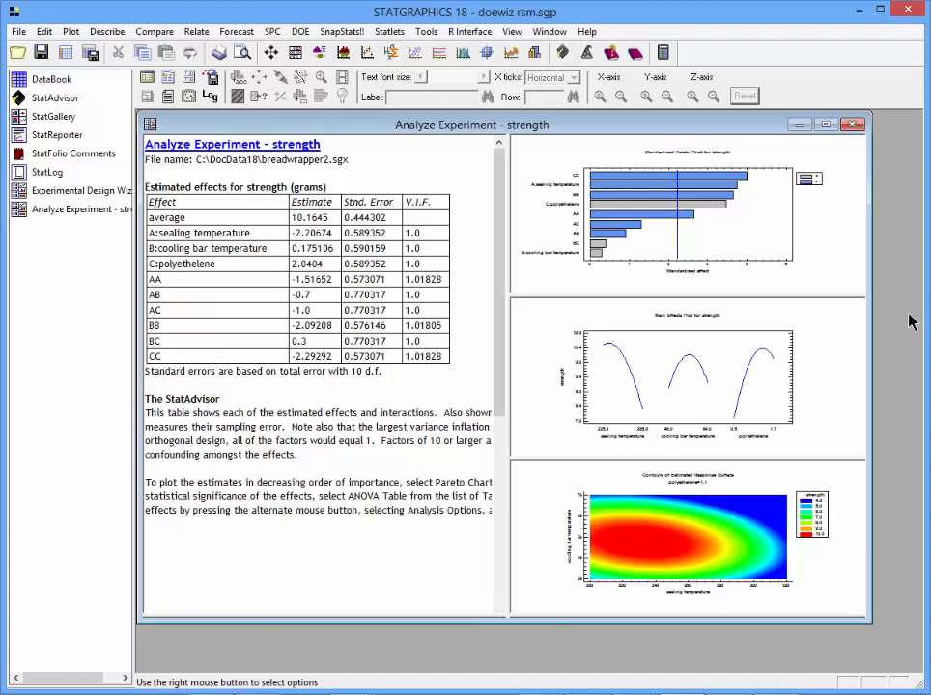
{"action": "mouse_move", "coordinate": [703, 239]}
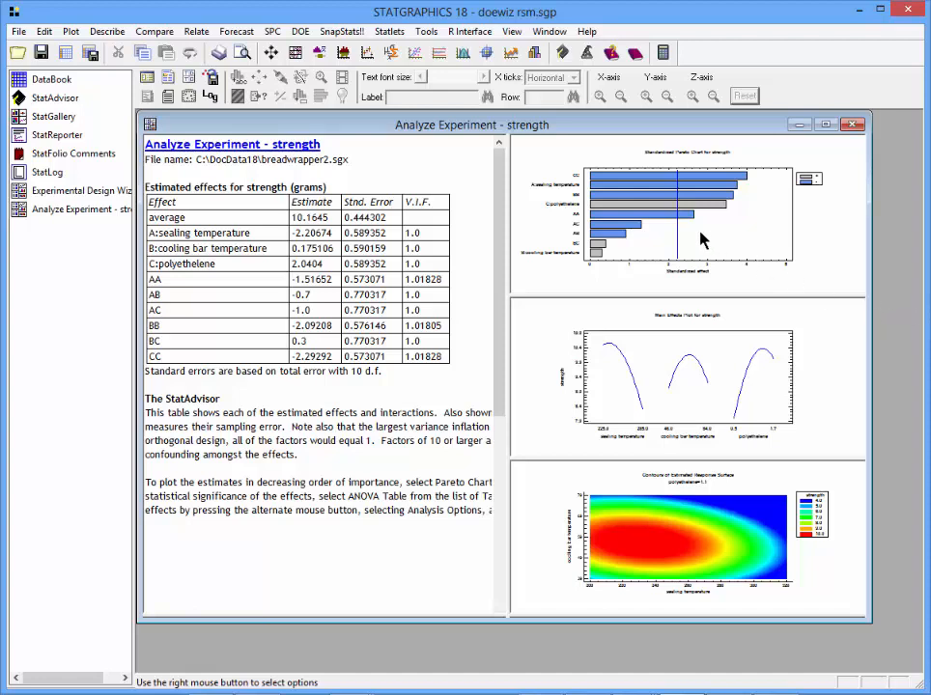
{"action": "mouse_move", "coordinate": [834, 490]}
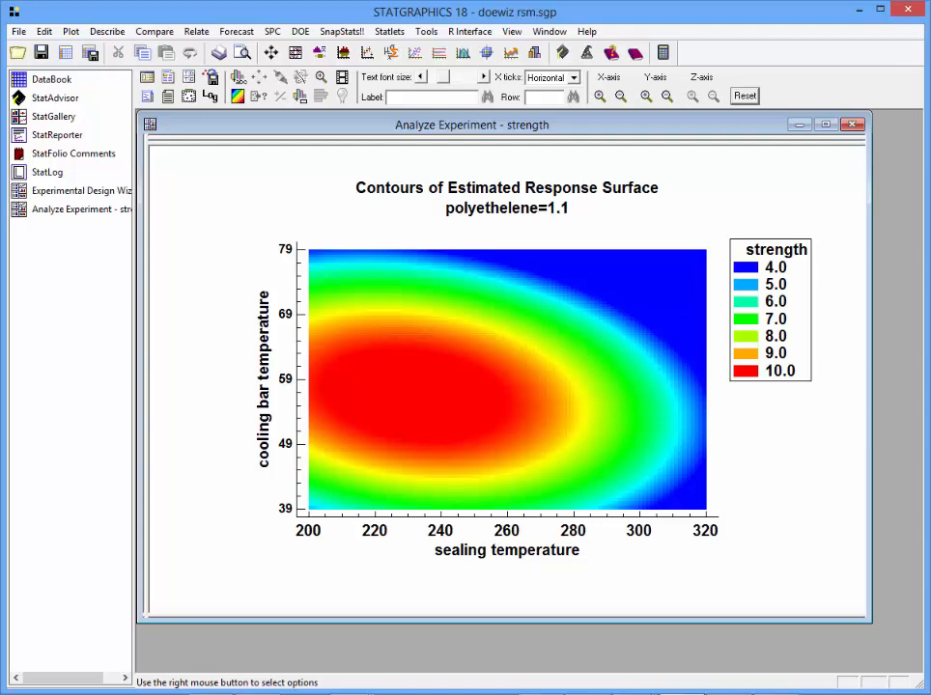
{"action": "mouse_move", "coordinate": [698, 183]}
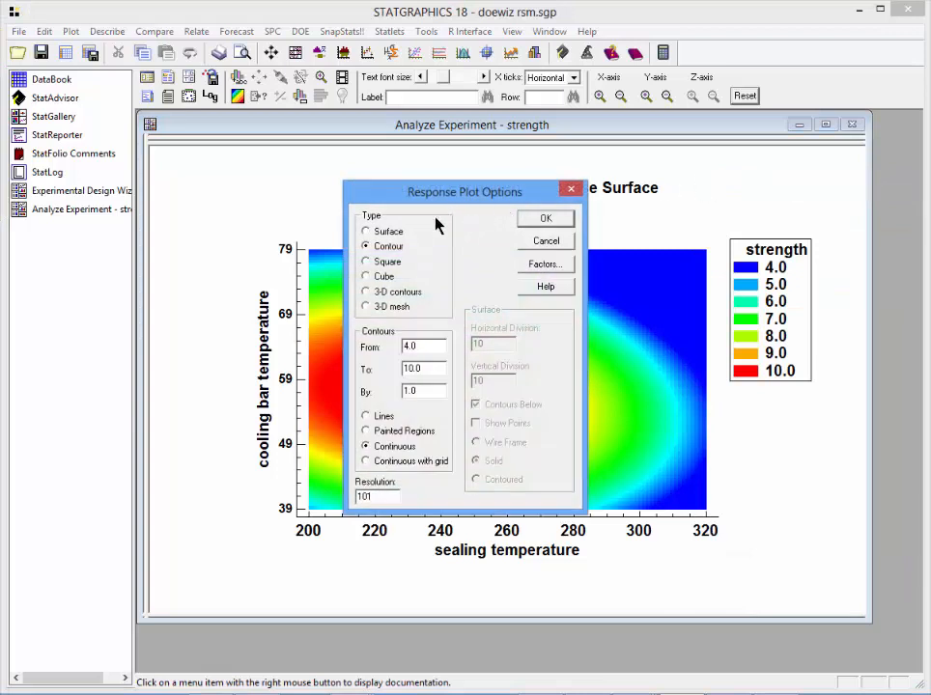
{"action": "mouse_move", "coordinate": [374, 280]}
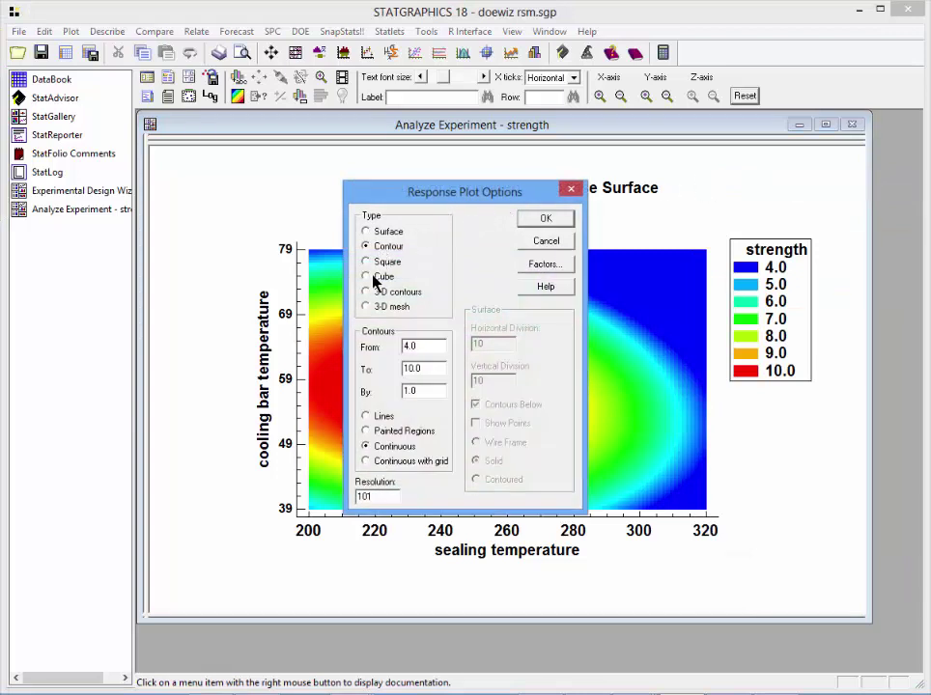
- Switch the response surface plot type to 3-D contours in Pane Options
{"action": "left_click", "coordinate": [366, 292]}
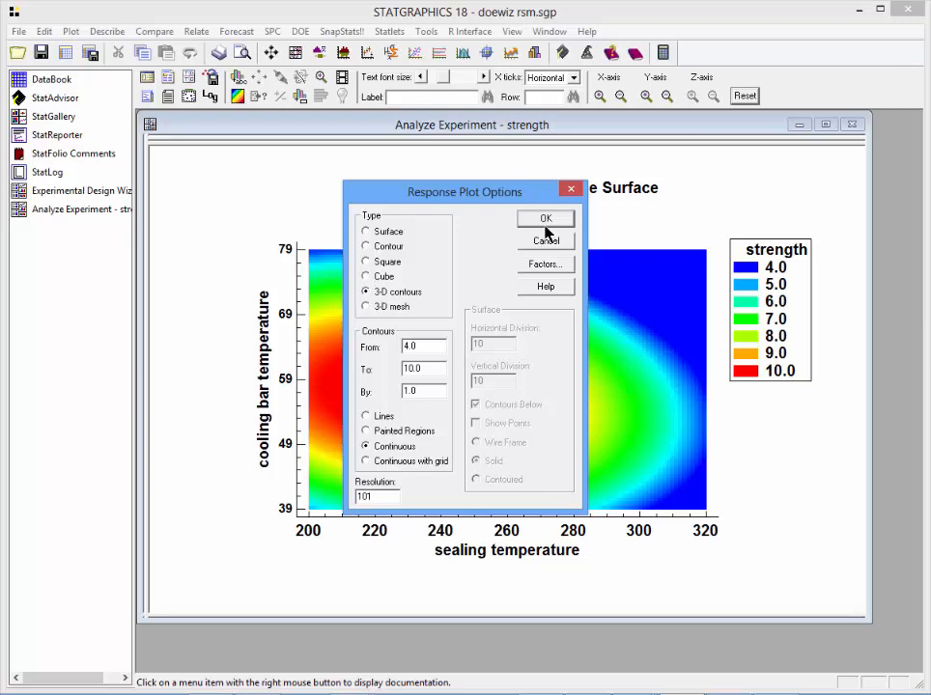
{"action": "left_click", "coordinate": [544, 217]}
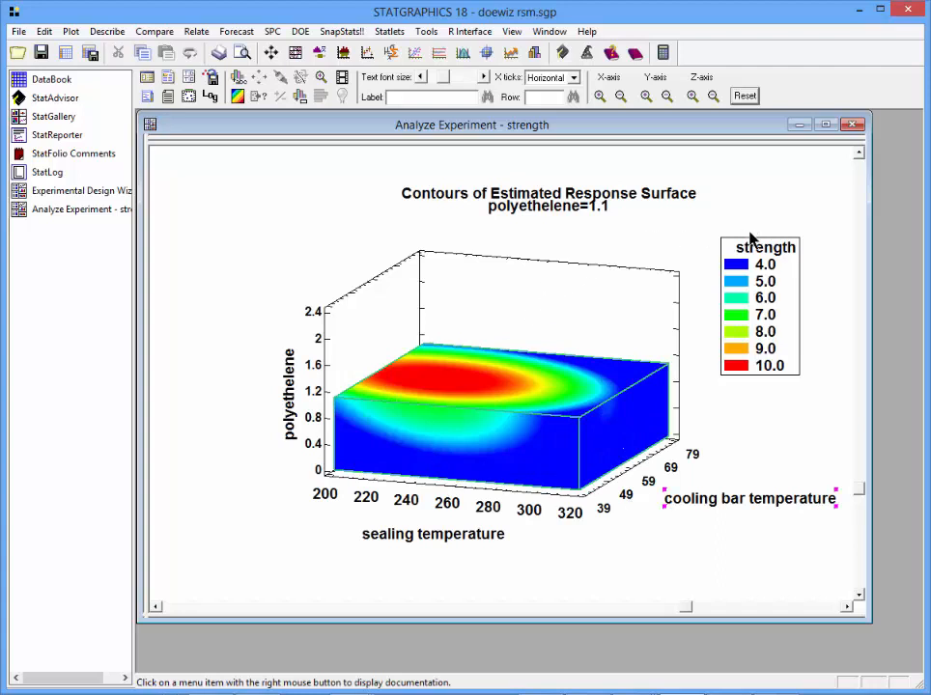
{"action": "mouse_move", "coordinate": [405, 534]}
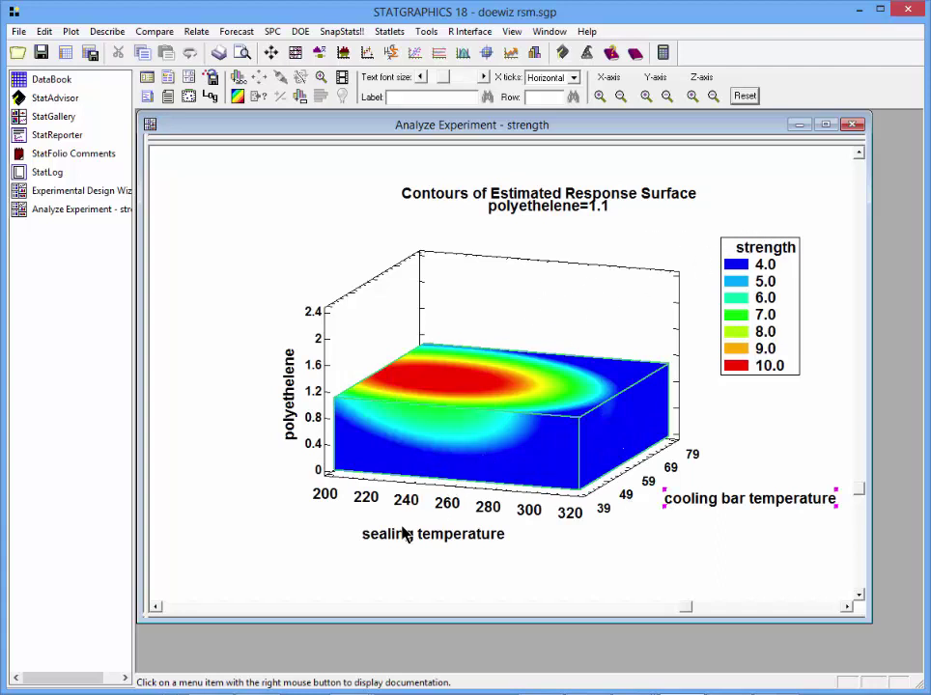
{"action": "mouse_move", "coordinate": [669, 505]}
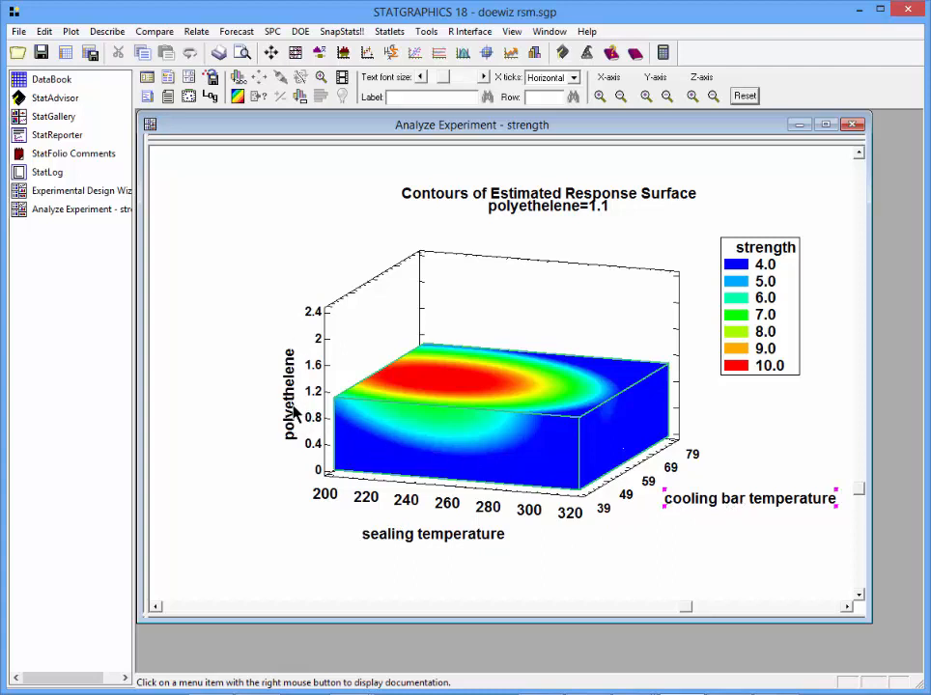
{"action": "mouse_move", "coordinate": [420, 348]}
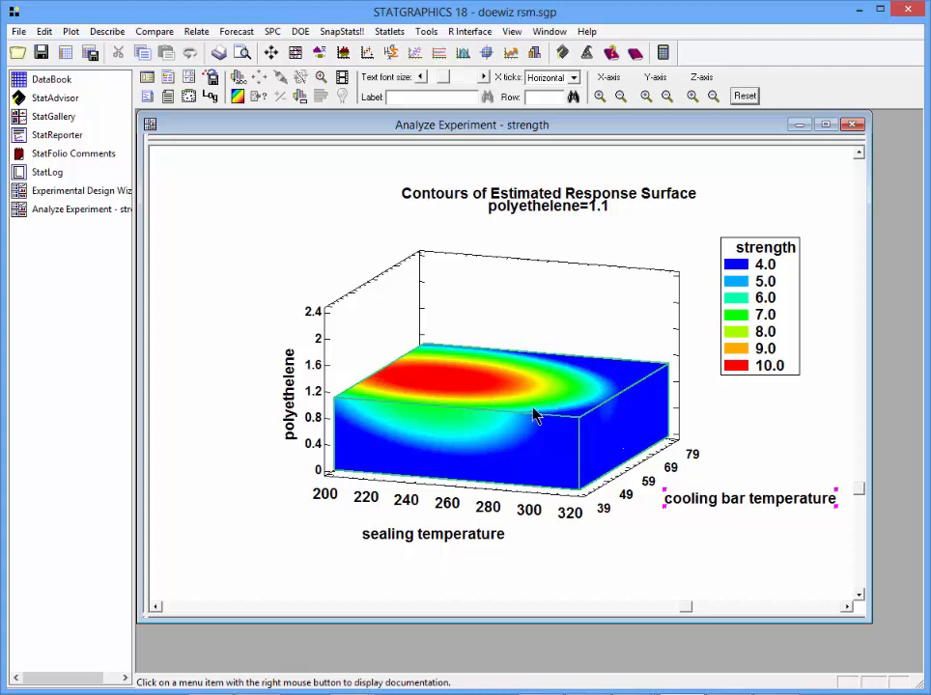
{"action": "mouse_move", "coordinate": [487, 439]}
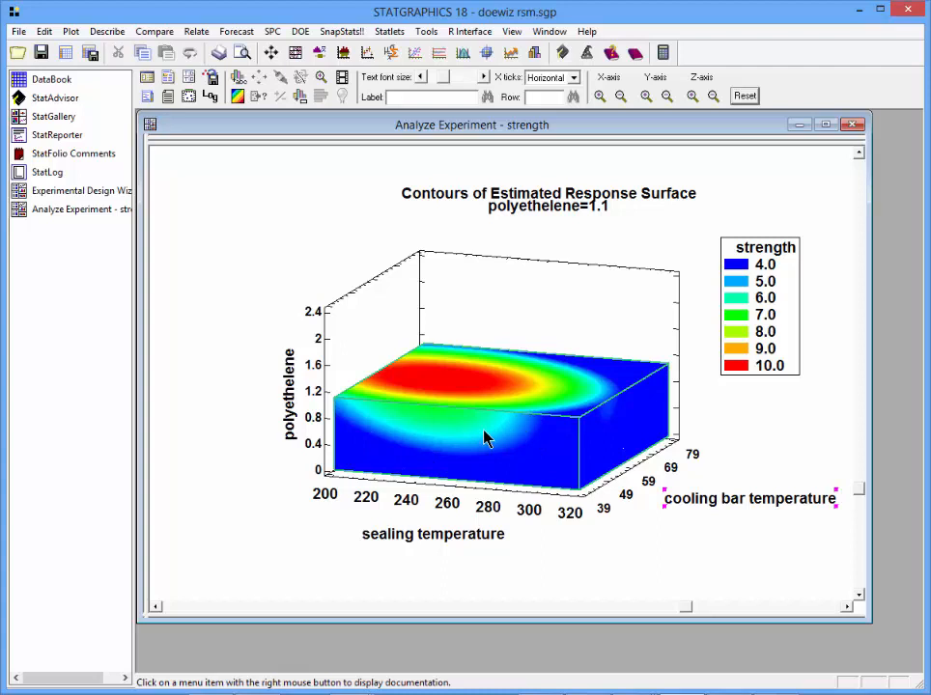
{"action": "mouse_move", "coordinate": [635, 442]}
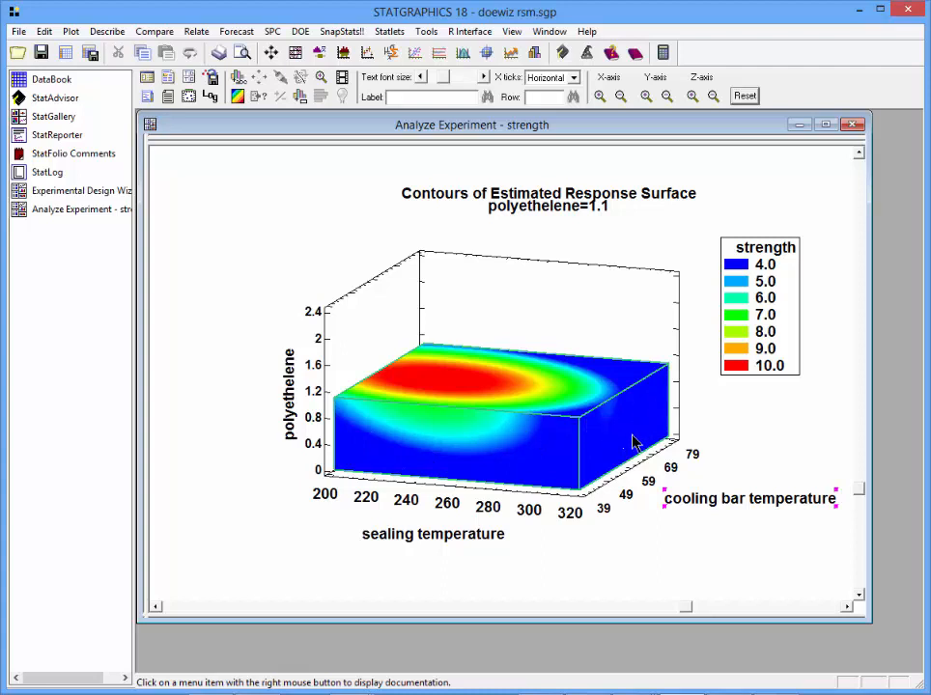
{"action": "mouse_move", "coordinate": [657, 428]}
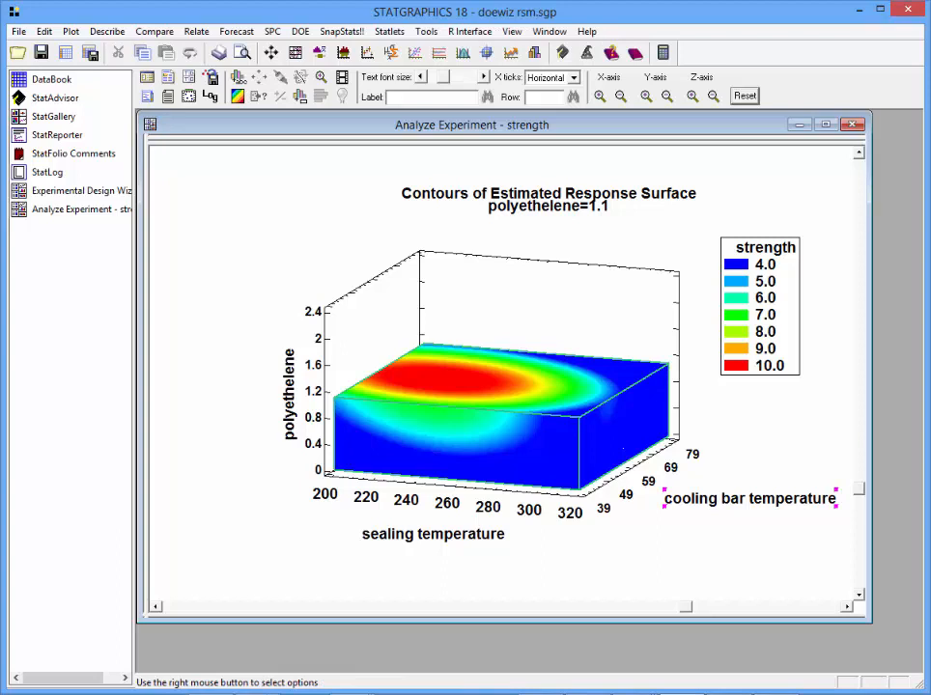
{"action": "mouse_move", "coordinate": [242, 111]}
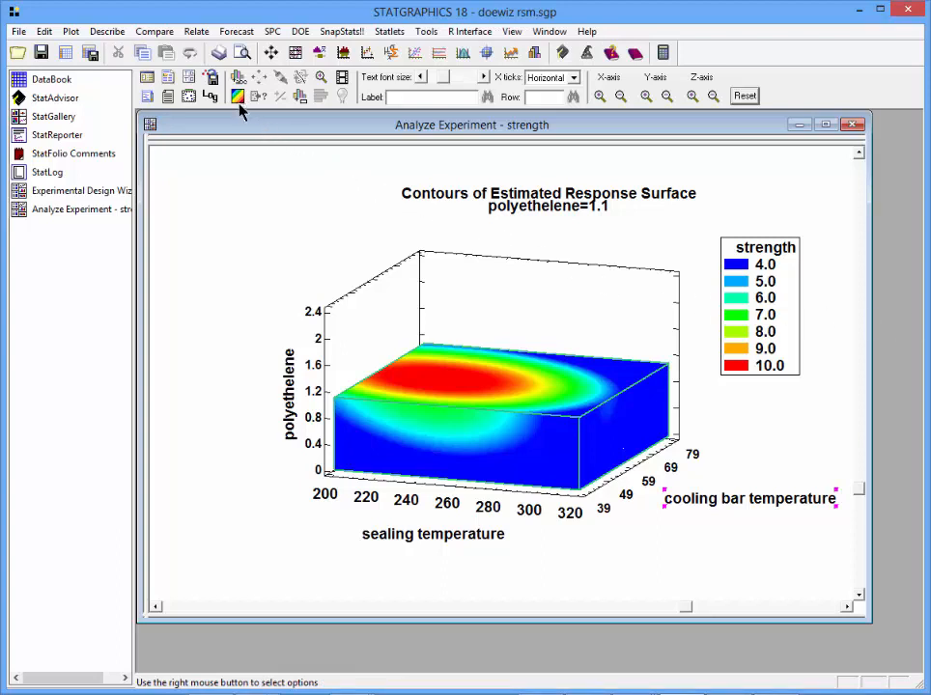
{"action": "mouse_move", "coordinate": [238, 96]}
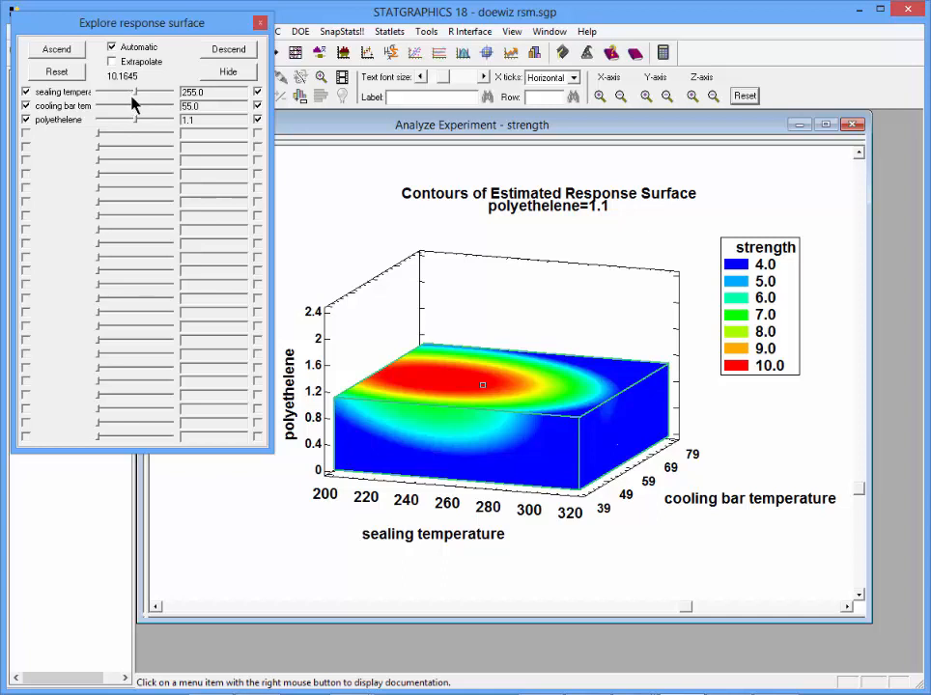
{"action": "mouse_move", "coordinate": [130, 119]}
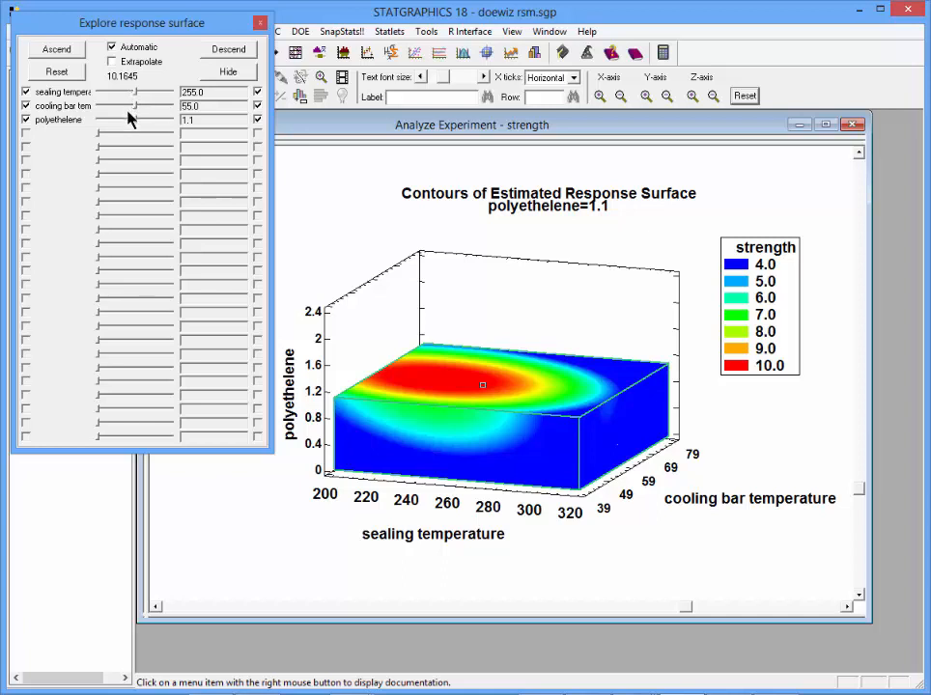
{"action": "mouse_move", "coordinate": [136, 127]}
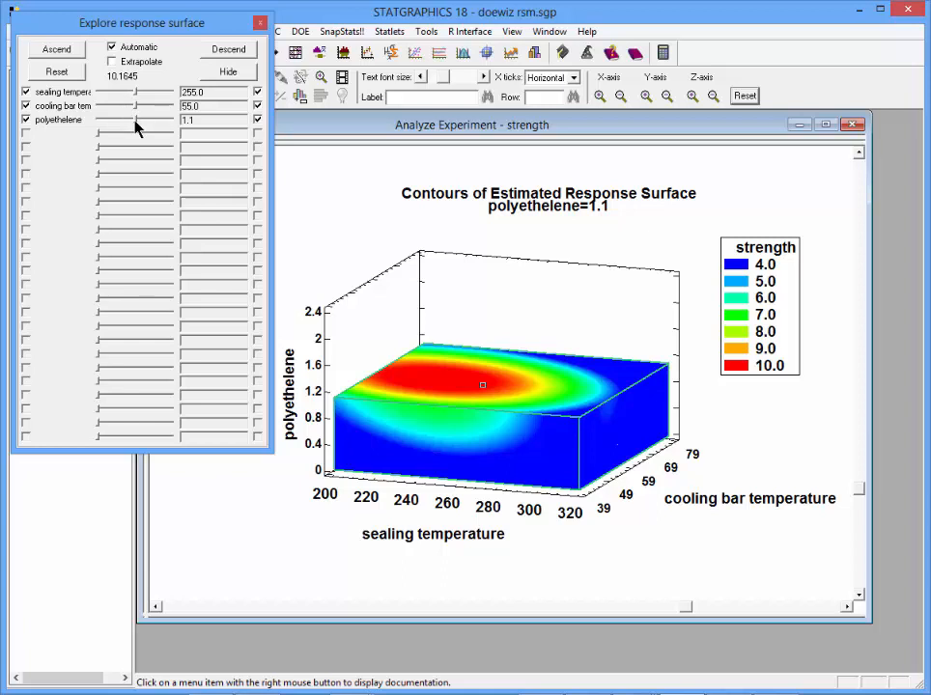
- Slide polyethelene between about 0.96 and 1.87, moving the contour slice through the box
{"action": "left_click_drag", "start_coordinate": [135, 119], "coordinate": [106, 120]}
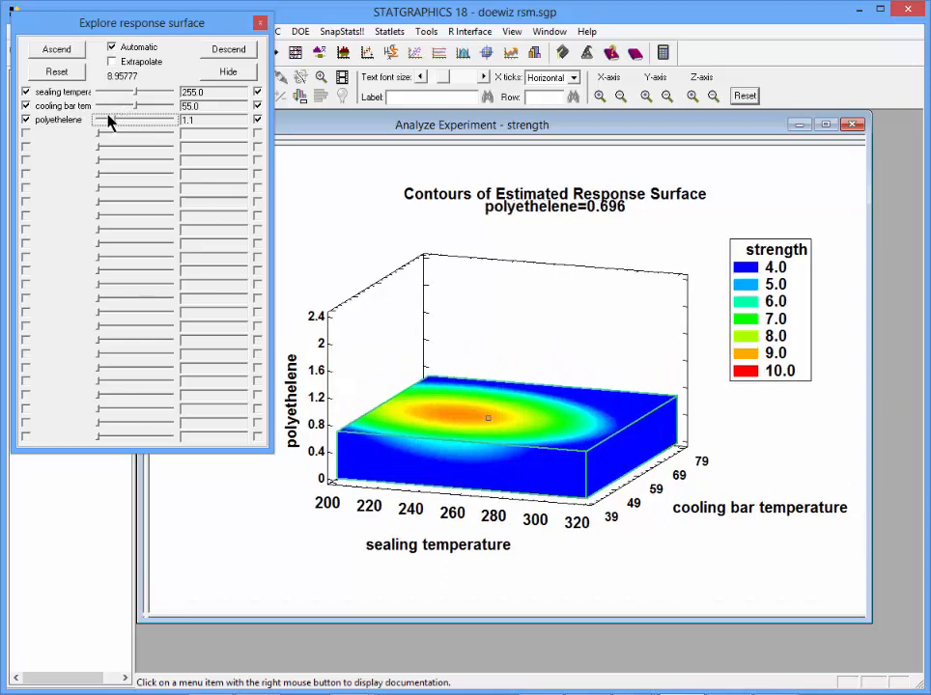
{"action": "left_click_drag", "start_coordinate": [109, 120], "coordinate": [135, 120]}
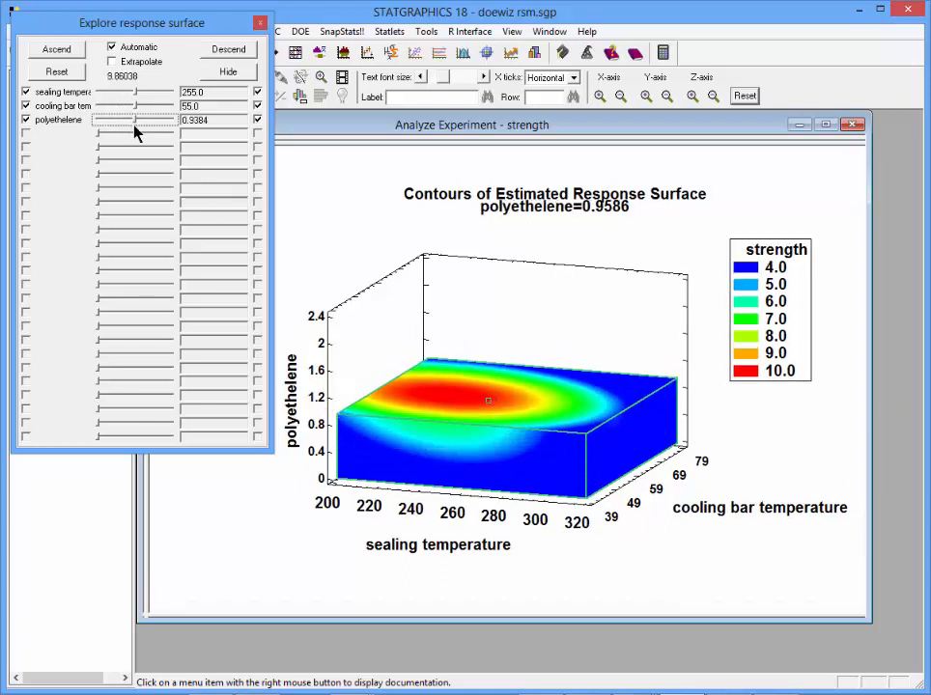
{"action": "left_click_drag", "start_coordinate": [140, 120], "coordinate": [169, 120]}
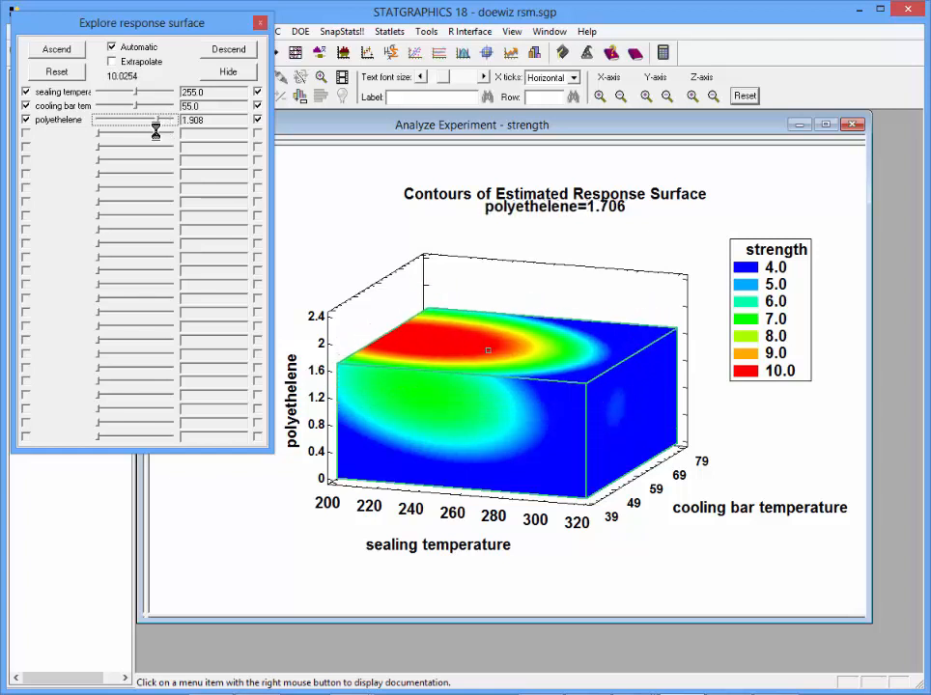
{"action": "left_click_drag", "start_coordinate": [156, 119], "coordinate": [128, 120]}
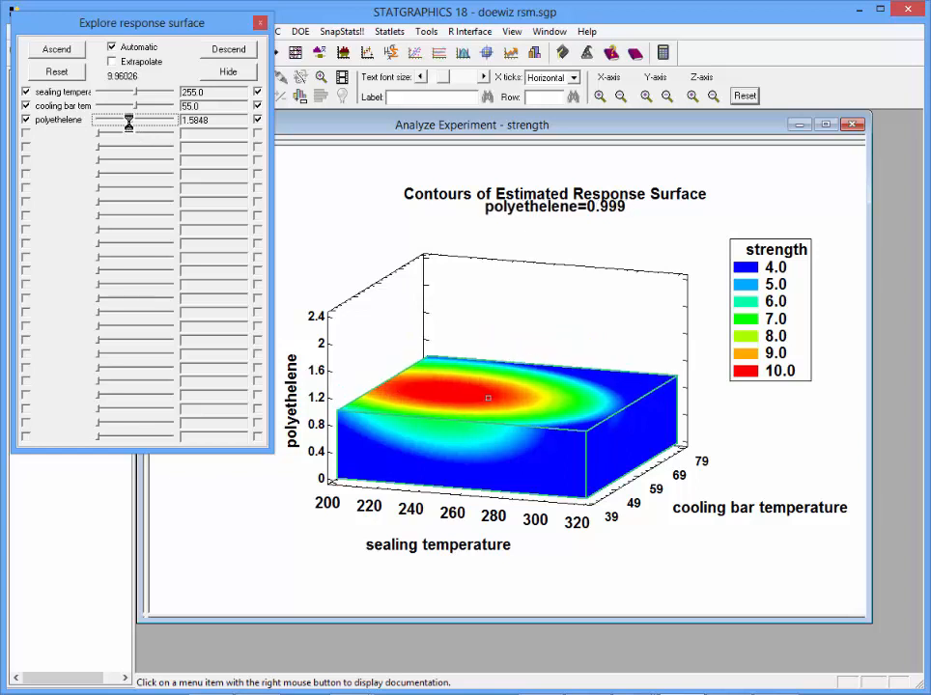
{"action": "left_click_drag", "start_coordinate": [129, 120], "coordinate": [150, 119]}
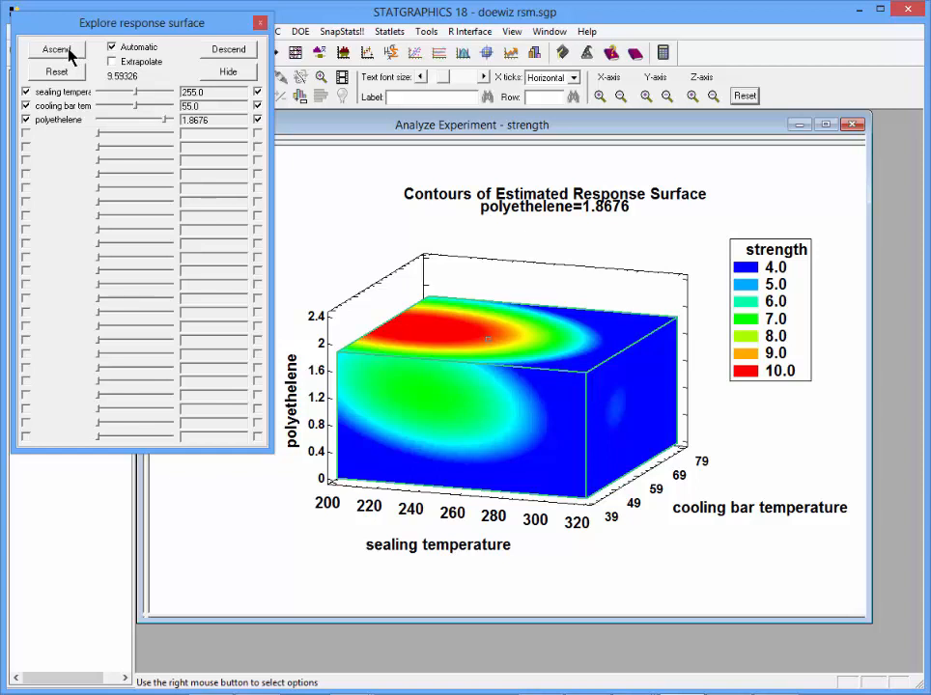
- Ascend four times, reaching sealing 224.977, cooling bar 57.2493, polyethelene 1.50348, strength 11.0827
{"action": "left_click", "coordinate": [56, 49]}
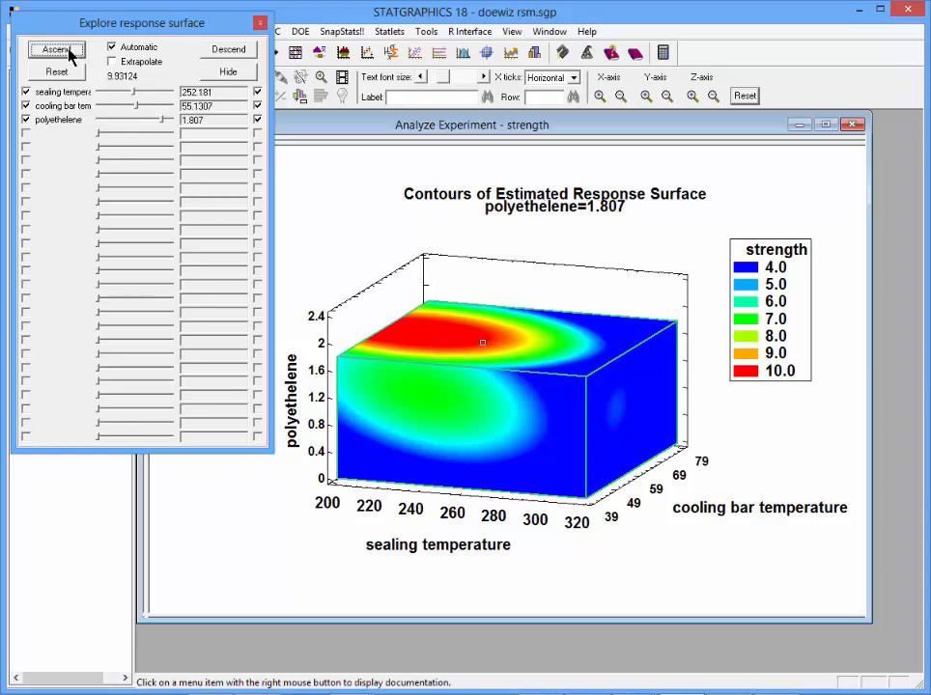
{"action": "left_click", "coordinate": [56, 50]}
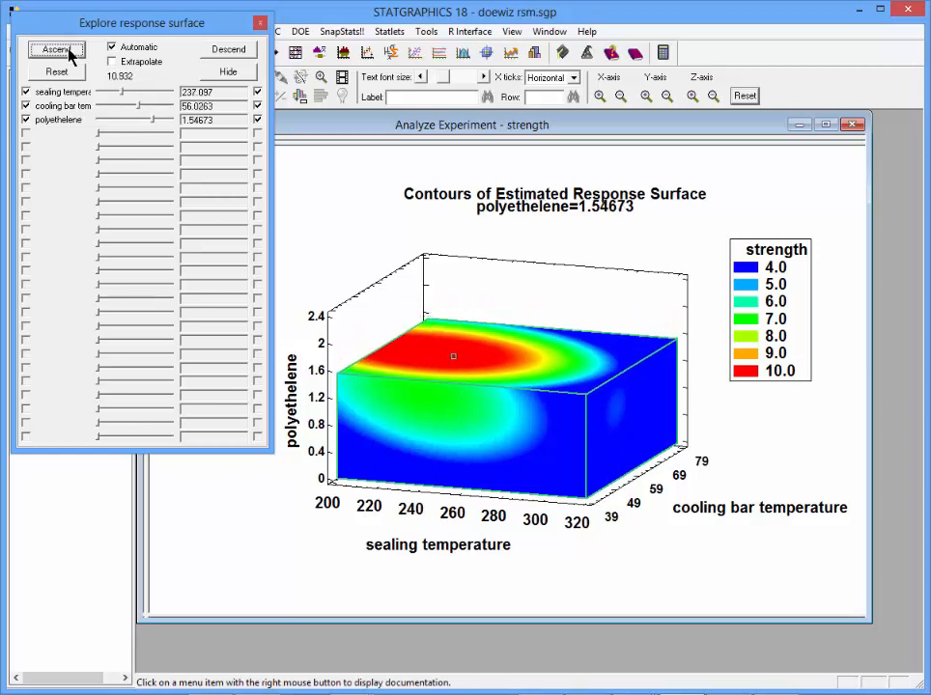
{"action": "left_click", "coordinate": [57, 50]}
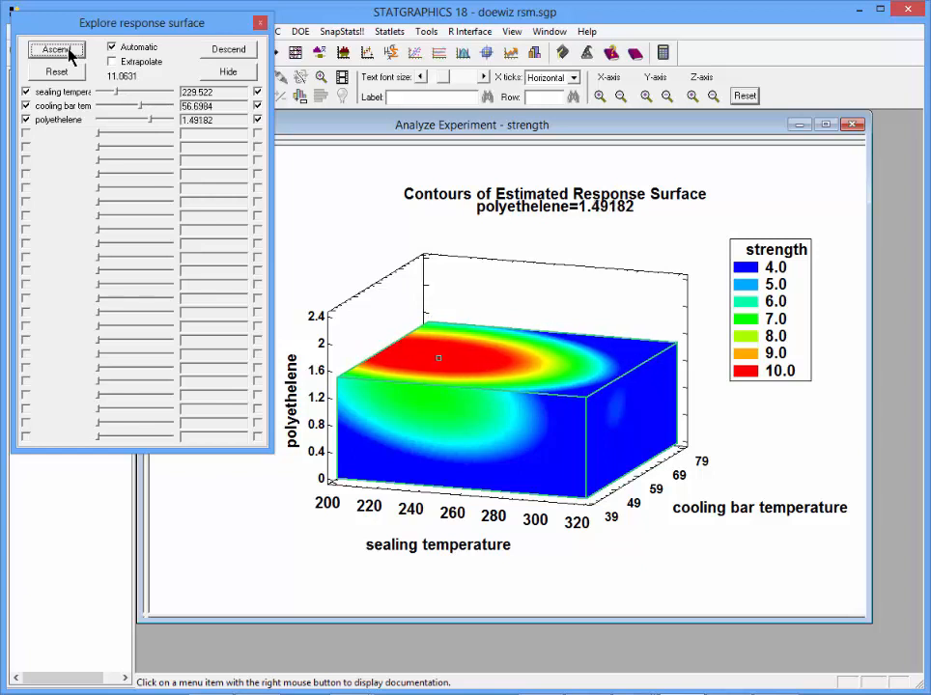
{"action": "left_click", "coordinate": [56, 49]}
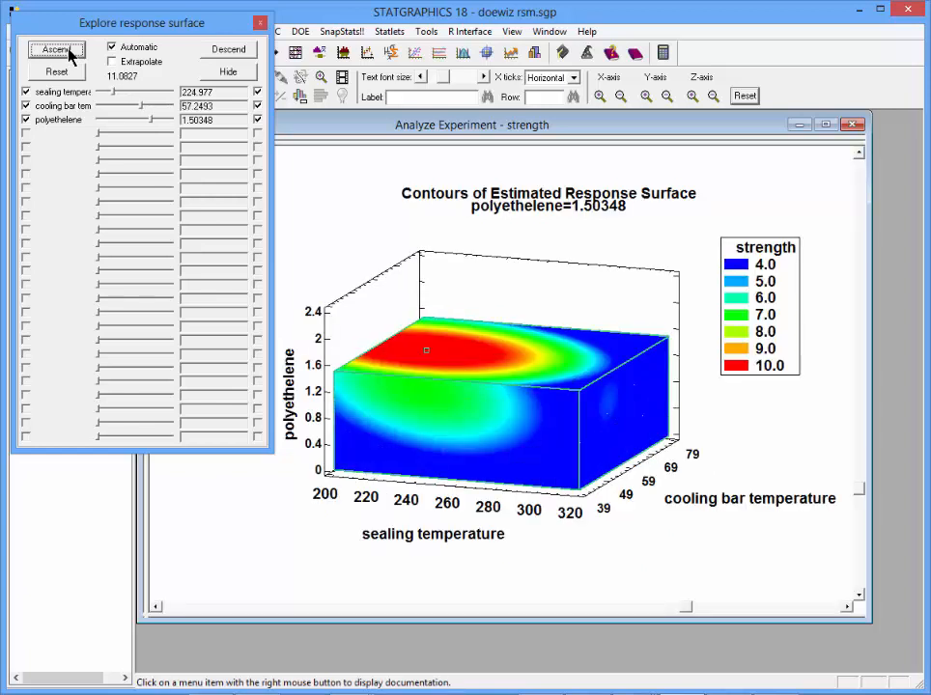